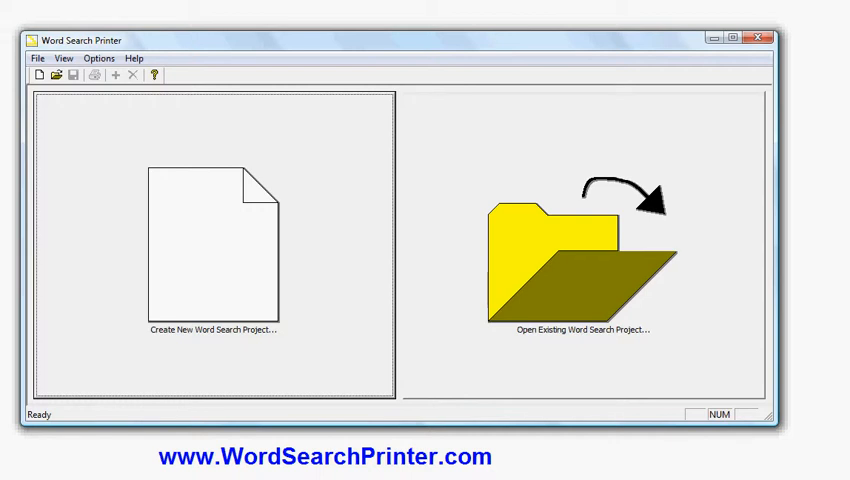
Start a new word search project and browse the Classics, Computer Science, Events and Holidays lists before returning to Blank
left_click(214, 244)
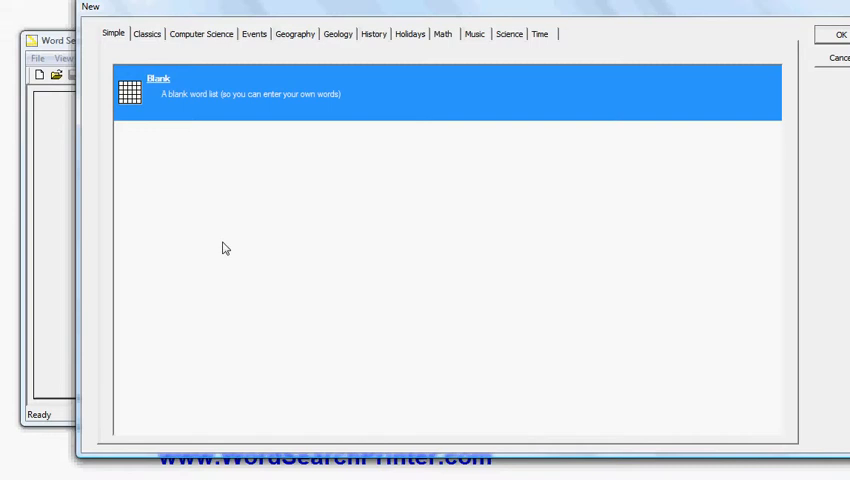
mouse_move(200, 170)
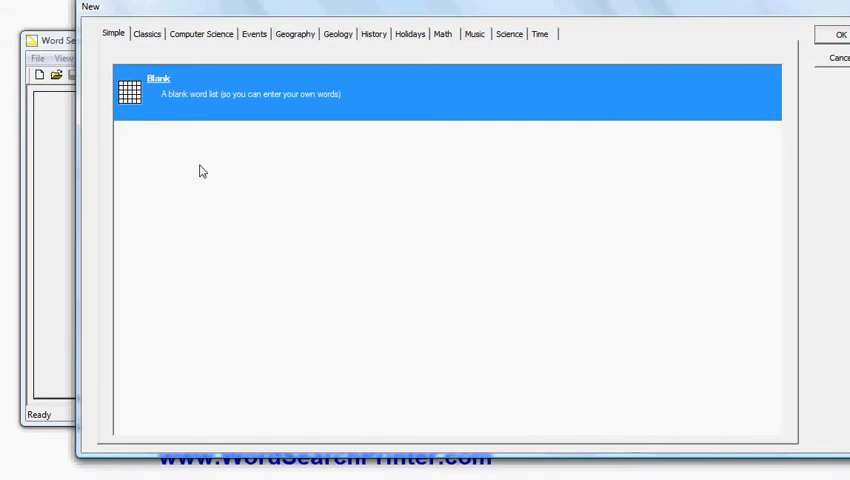
mouse_move(240, 120)
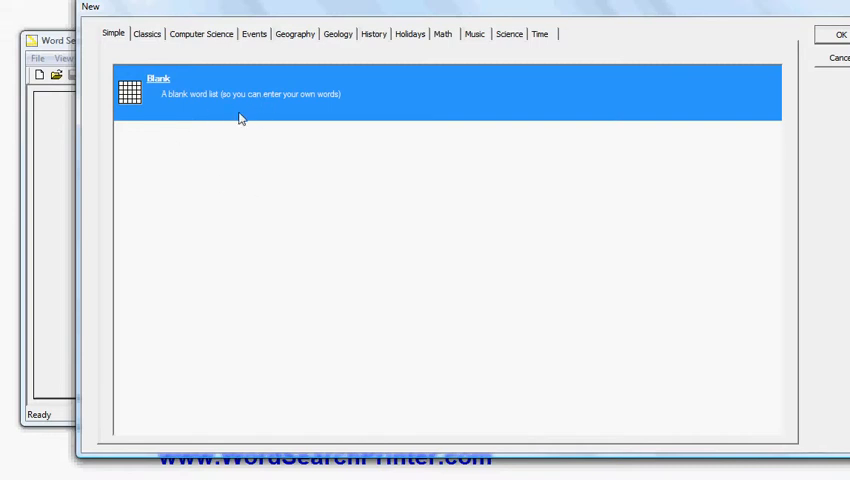
mouse_move(238, 138)
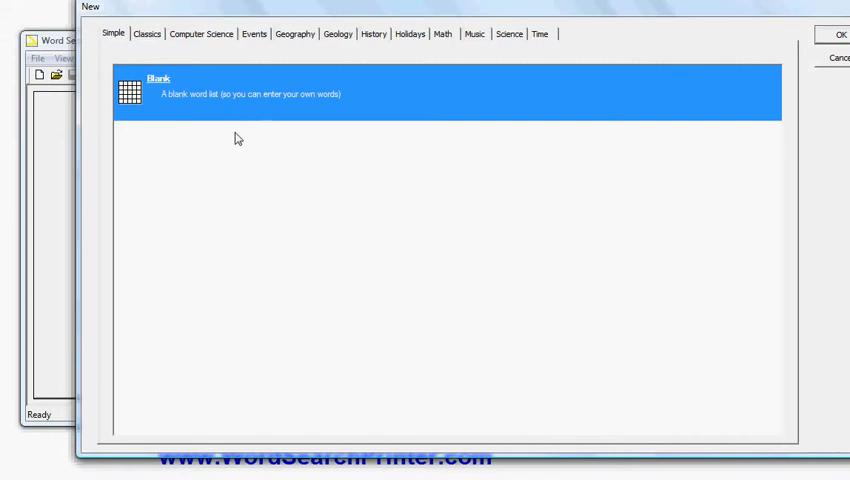
left_click(148, 32)
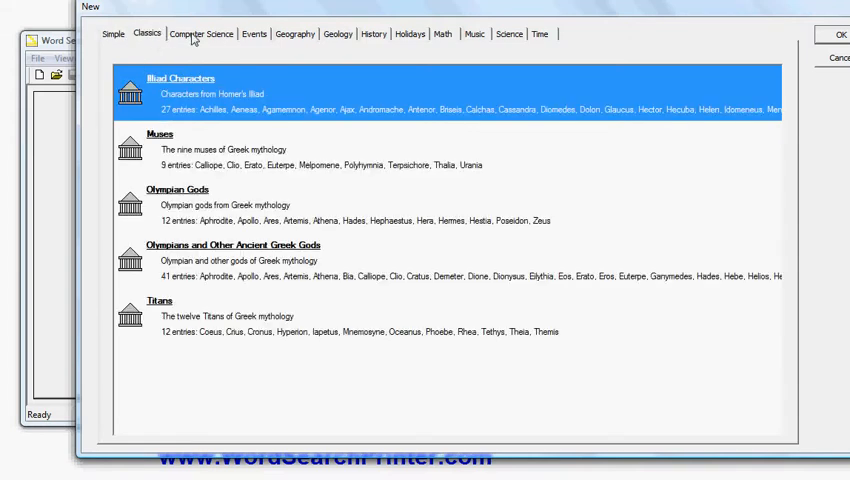
left_click(200, 32)
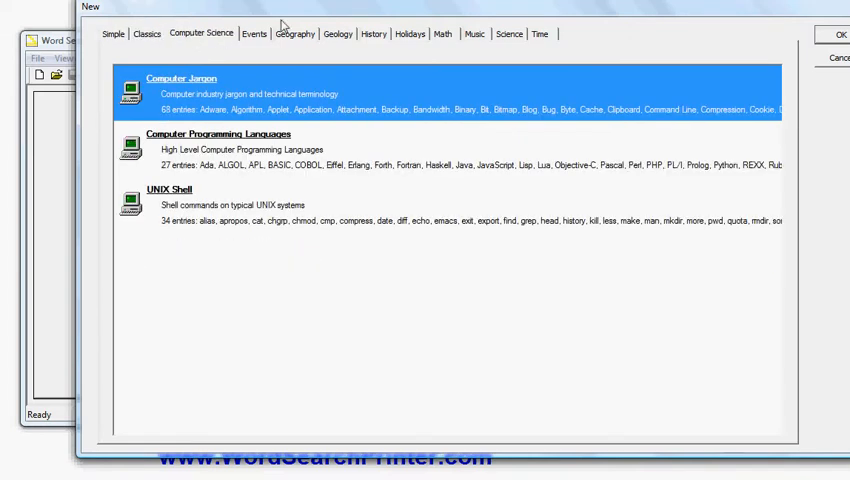
left_click(254, 32)
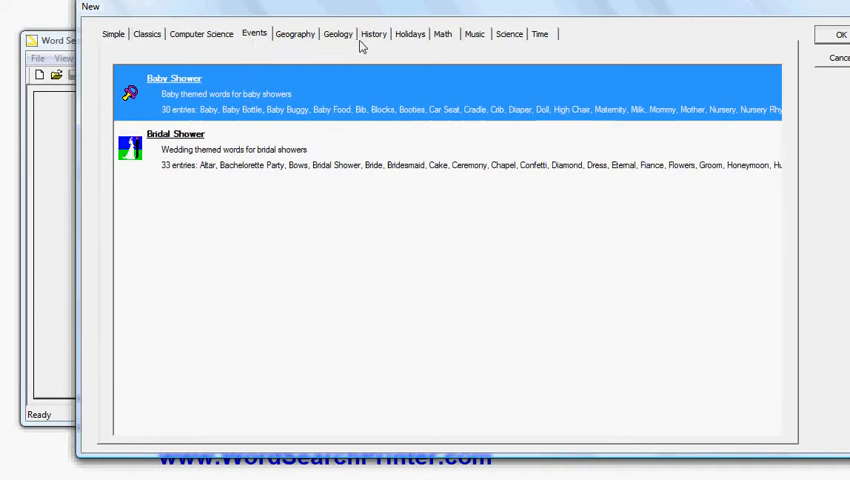
left_click(410, 32)
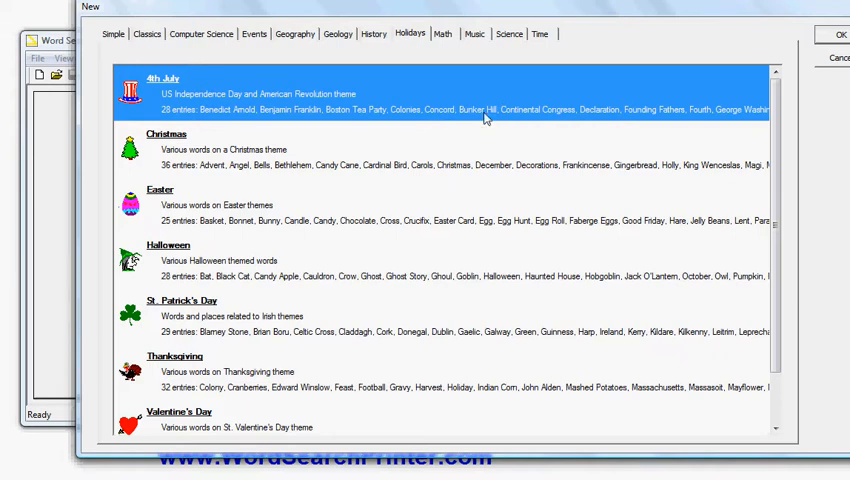
left_click(112, 32)
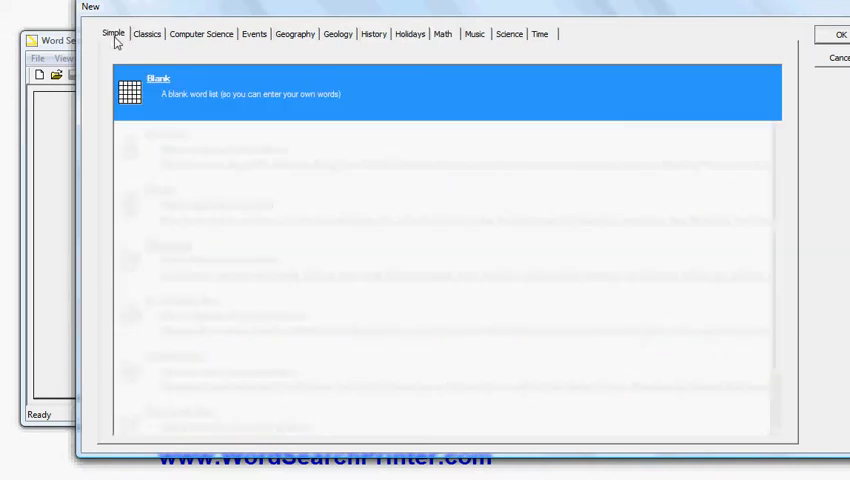
Create the puzzle from the Blank template with SUNSHINE as its first word
left_click(840, 32)
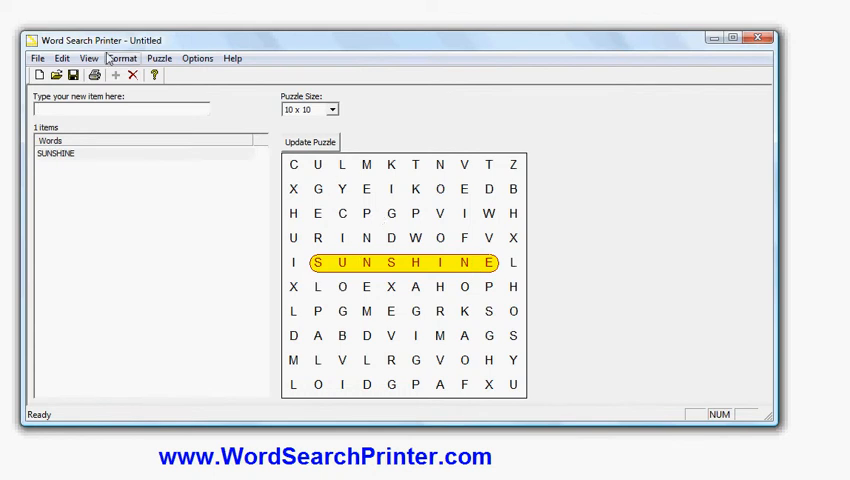
left_click(88, 58)
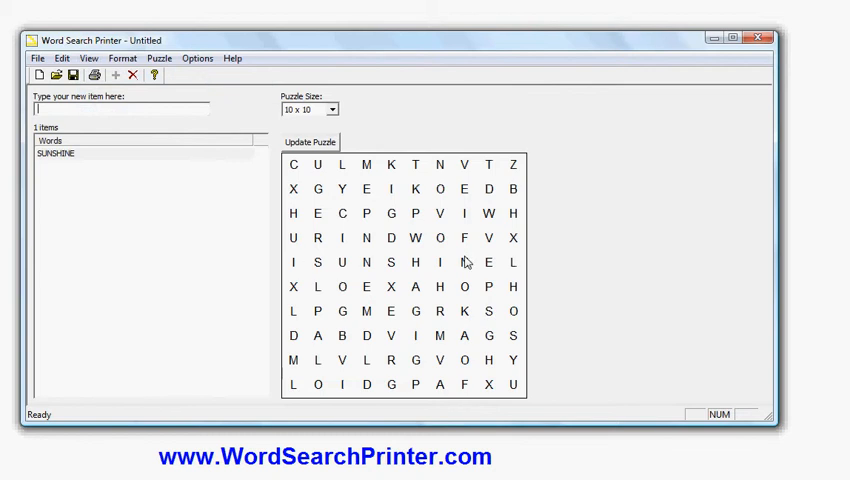
Change the puzzle size to 12 x 12 and regenerate the layout twice
left_click(88, 58)
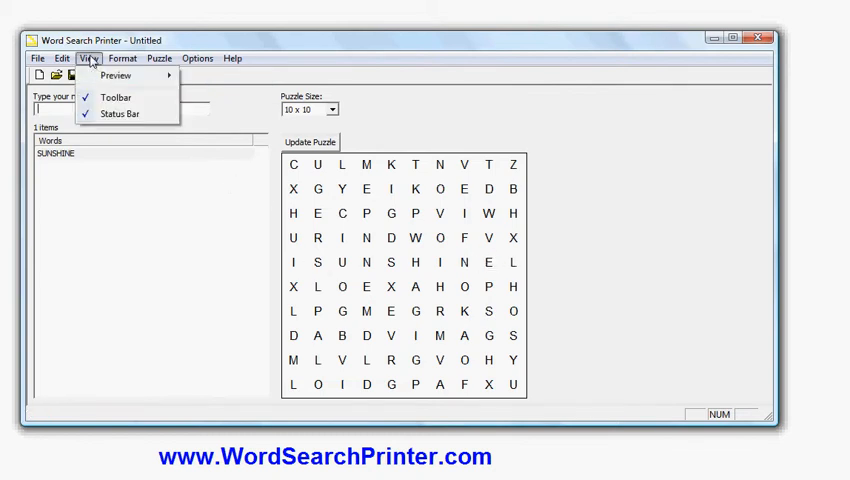
mouse_move(114, 76)
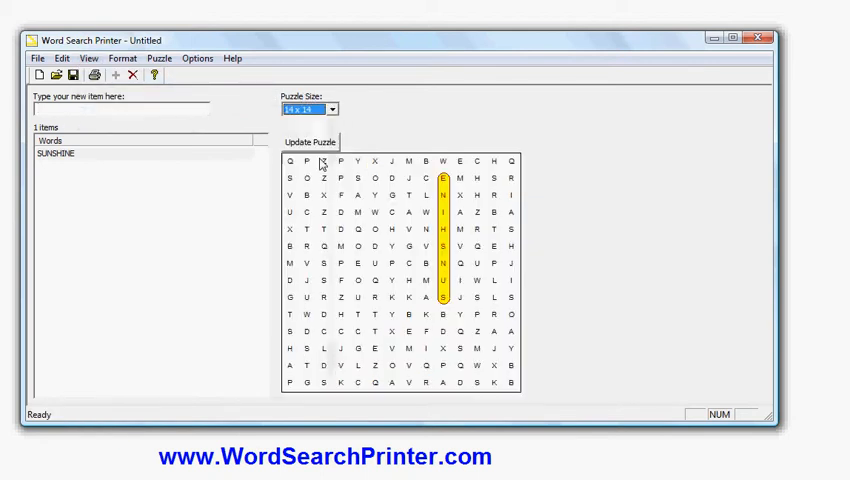
left_click(334, 108)
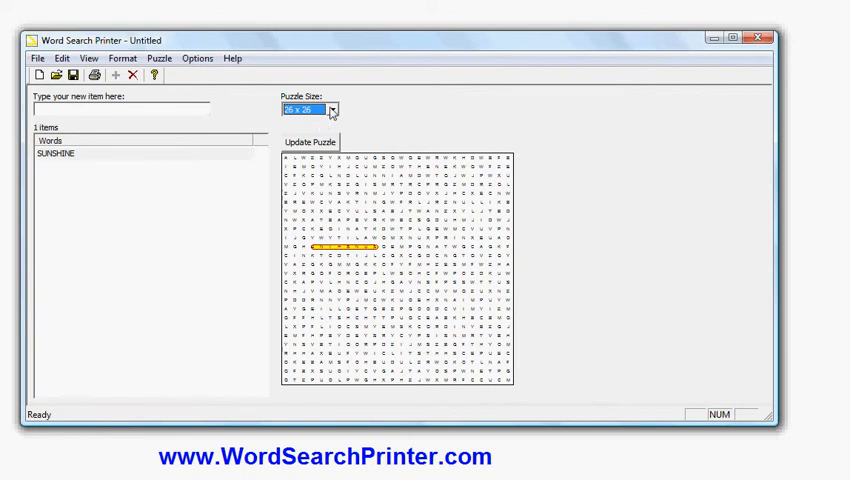
left_click(334, 110)
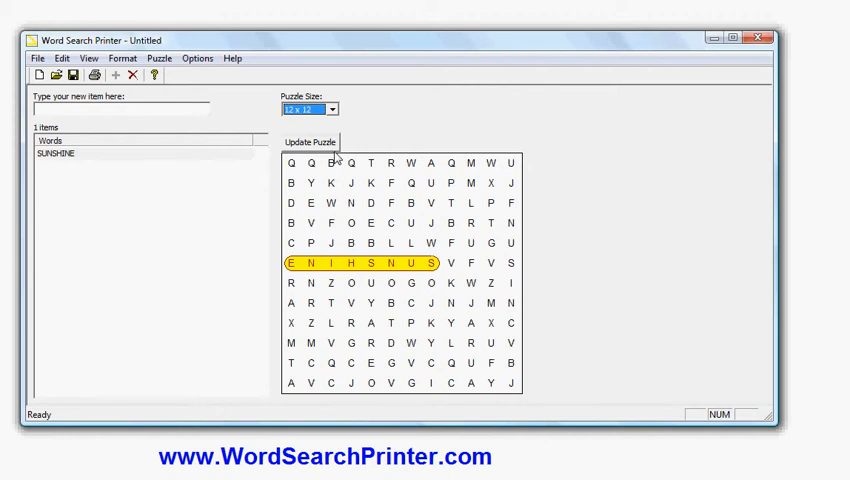
left_click(310, 142)
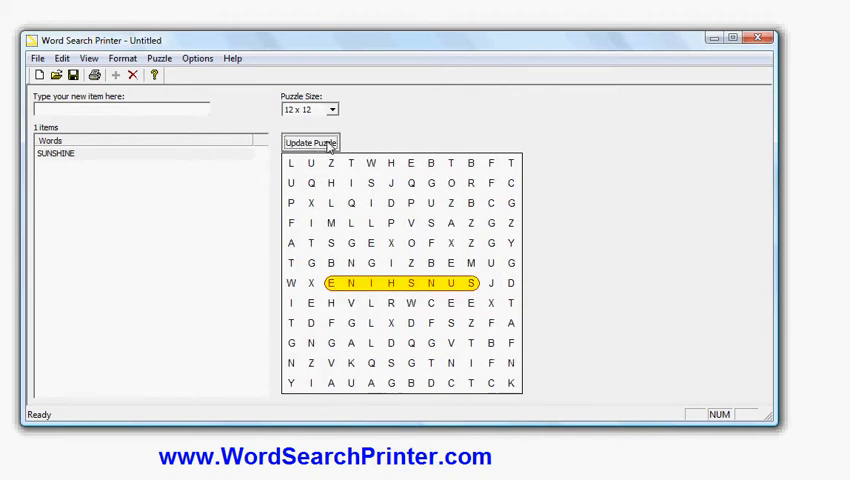
left_click(310, 142)
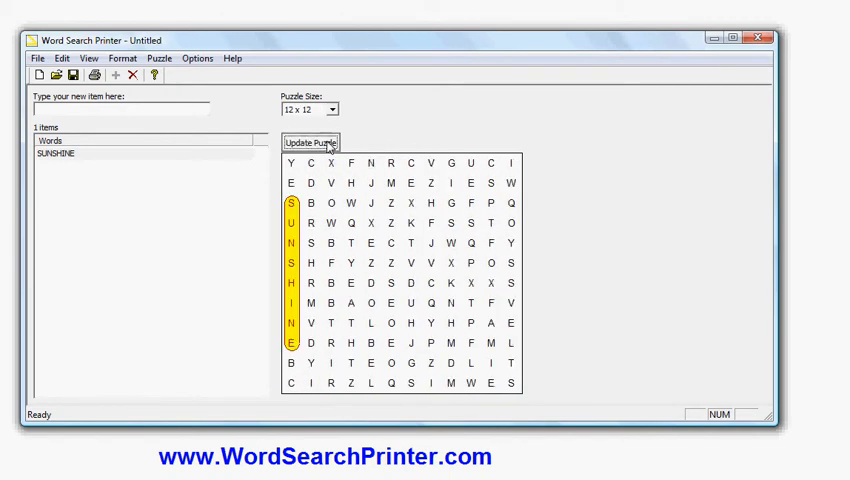
left_click(308, 142)
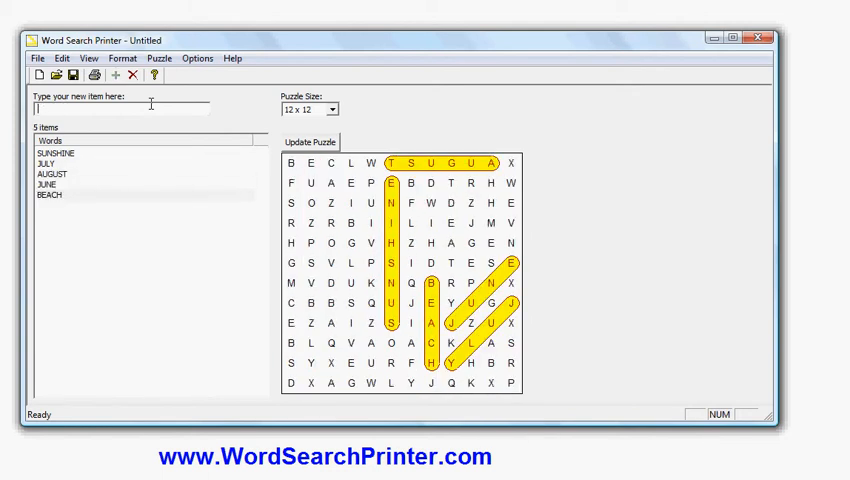
Add BATHING SUIT, HOT, MOSQUITO, VACATION and BARBECUE to the word list
type("BATHINGS")
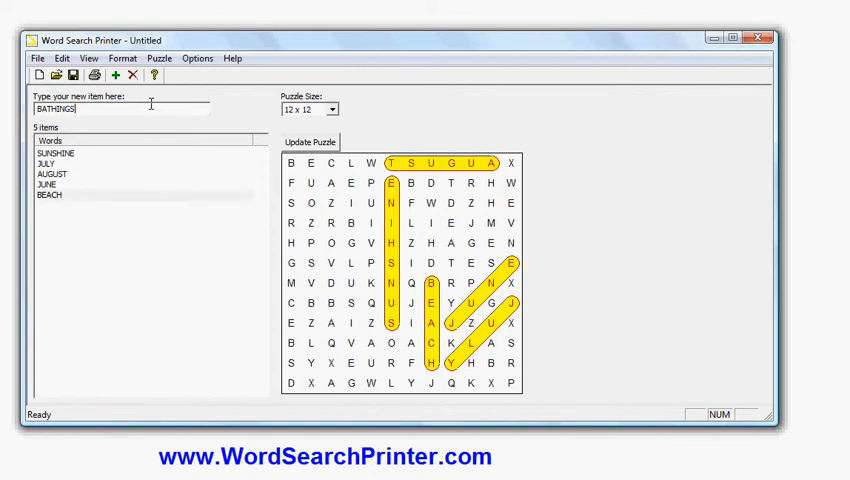
type("UIT")
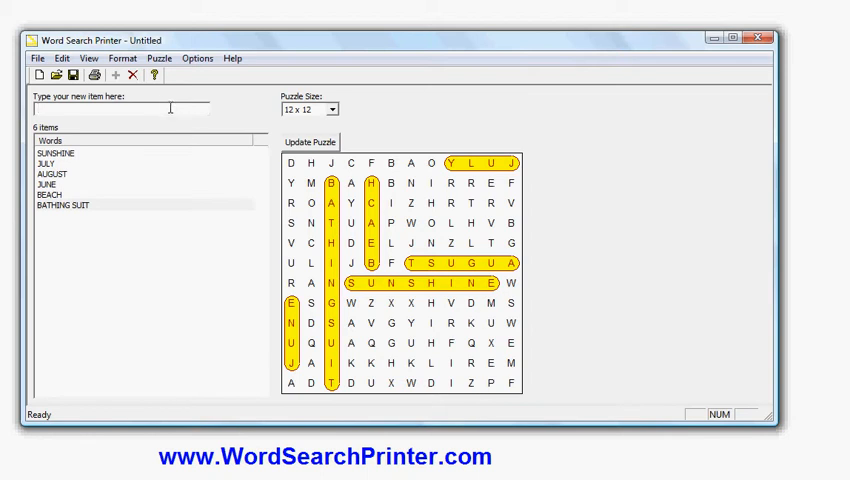
type("H")
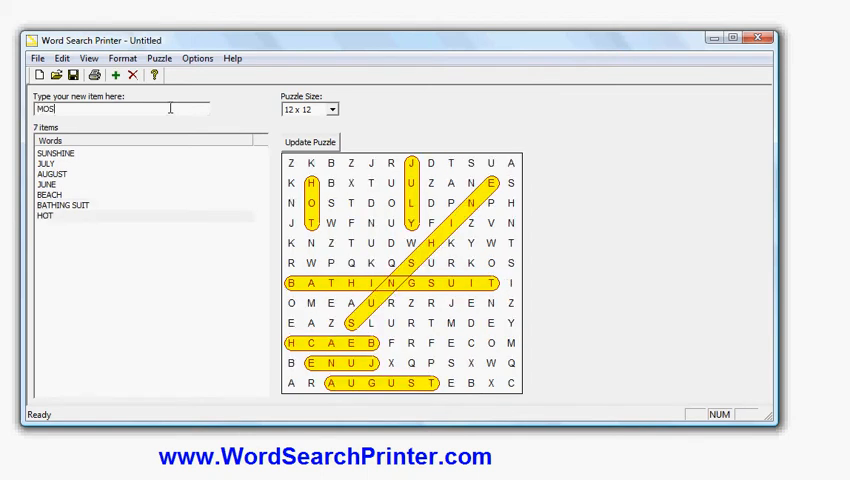
type("QUITO")
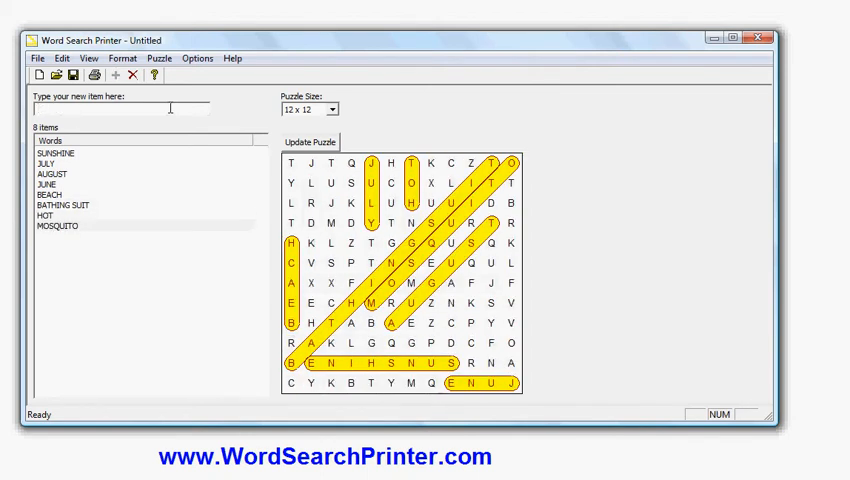
type("VACA")
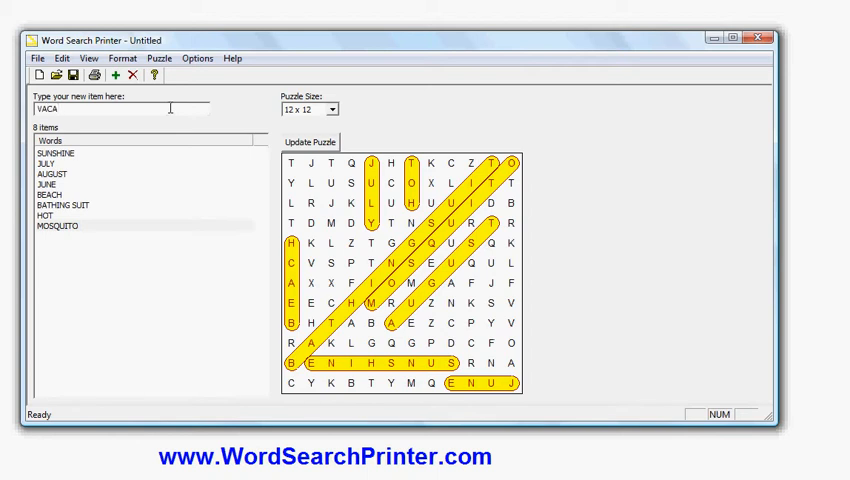
type("TION")
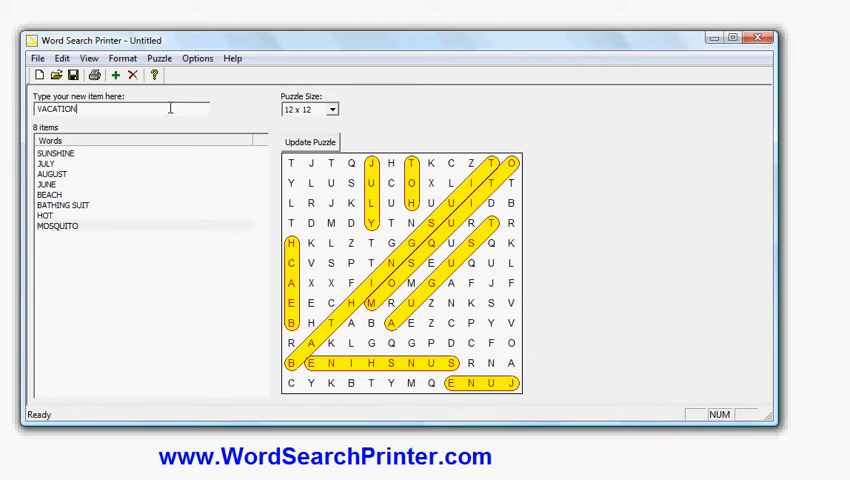
left_click(114, 76)
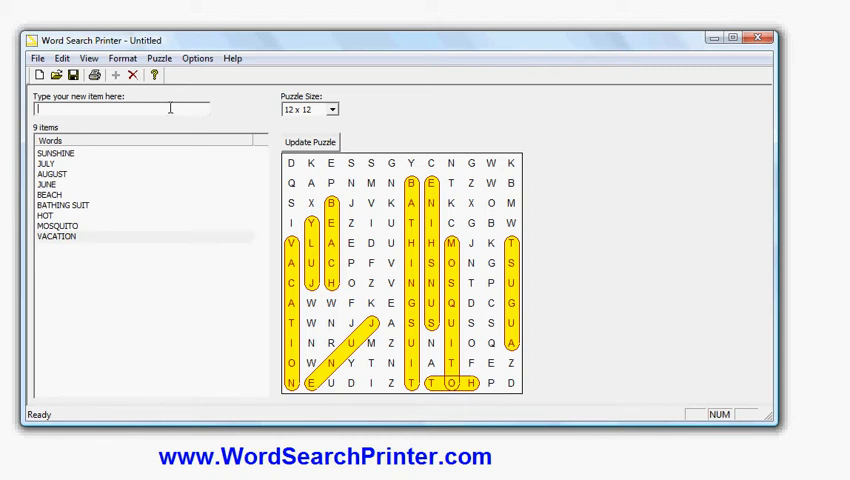
type("BA")
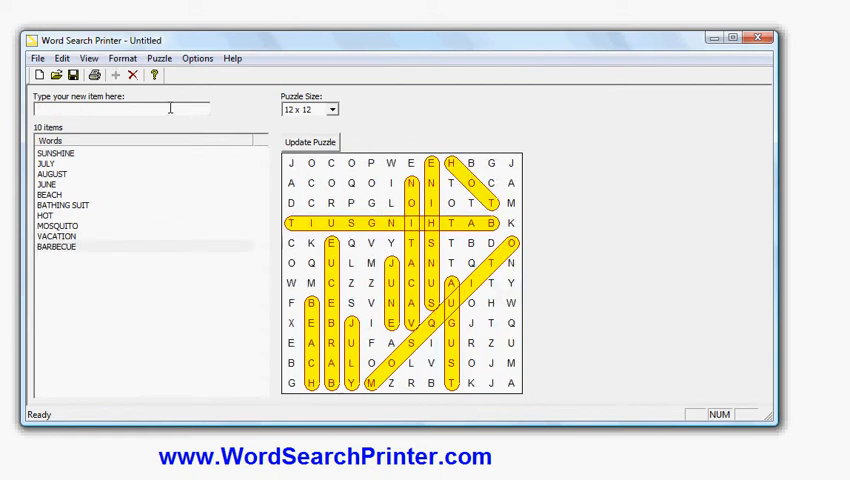
Regenerate the ten-word puzzle into new layouts three times
left_click(308, 140)
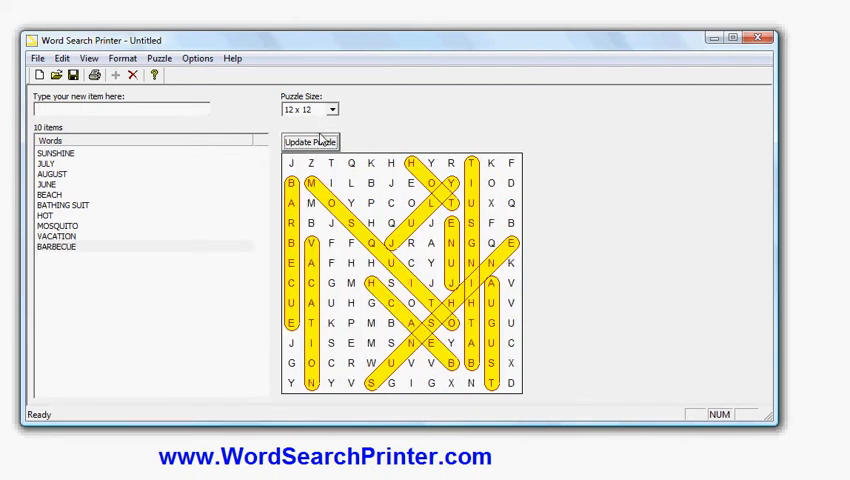
left_click(310, 140)
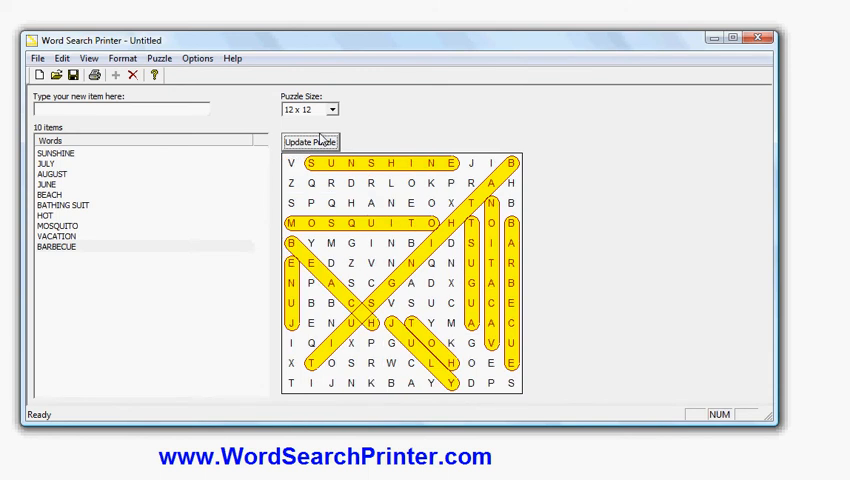
left_click(310, 140)
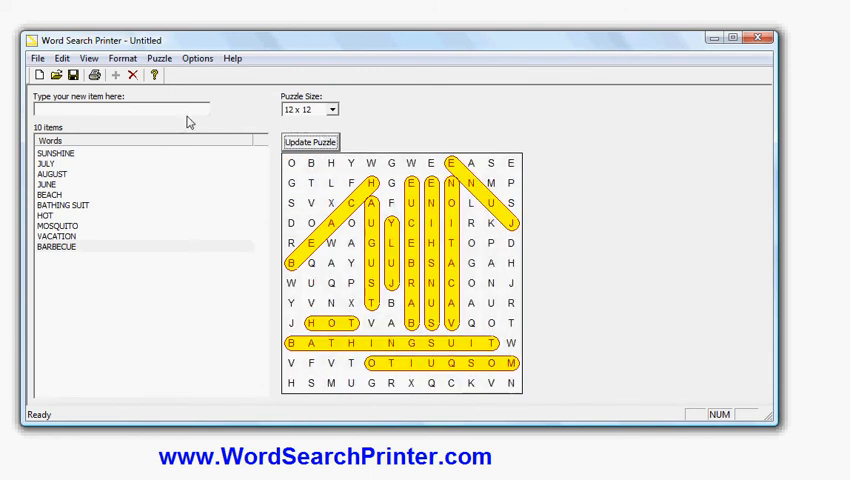
Look through the formatting options and the Puzzle menu's Shape and Word Directions commands
left_click(122, 58)
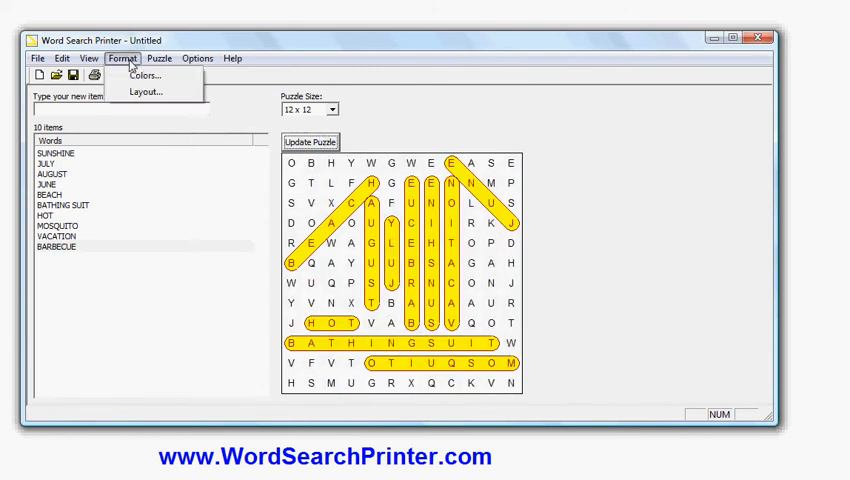
mouse_move(146, 92)
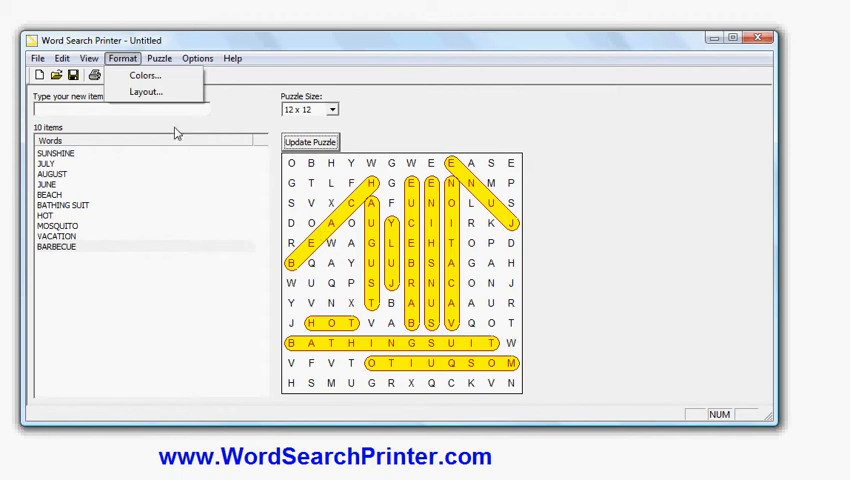
left_click(158, 58)
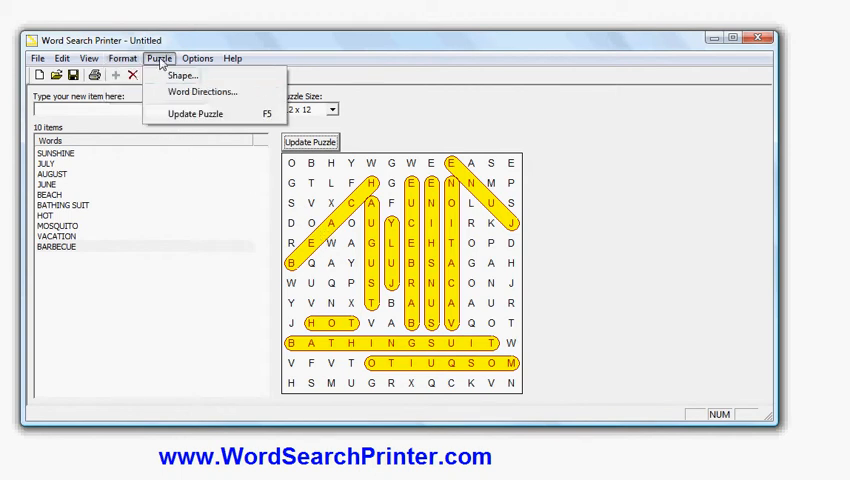
mouse_move(184, 76)
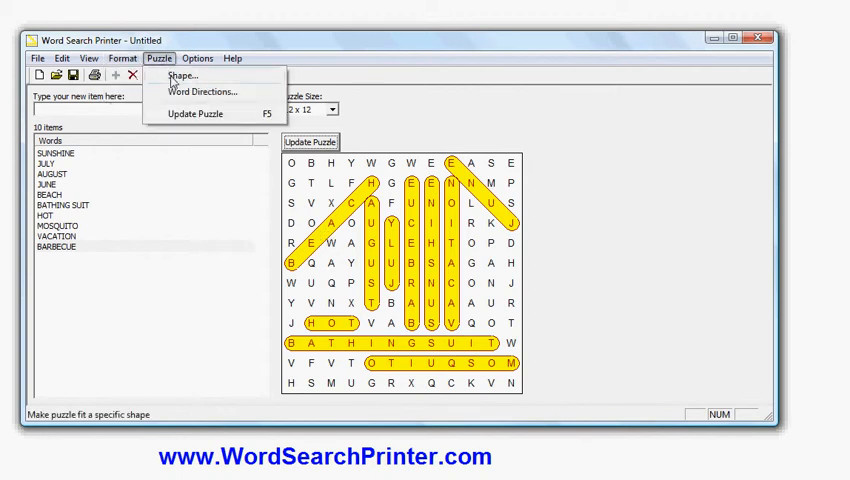
mouse_move(204, 92)
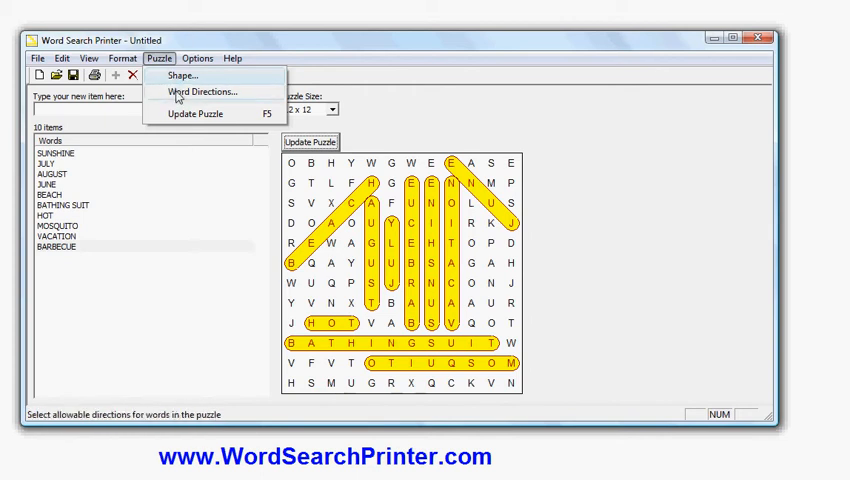
left_click(200, 92)
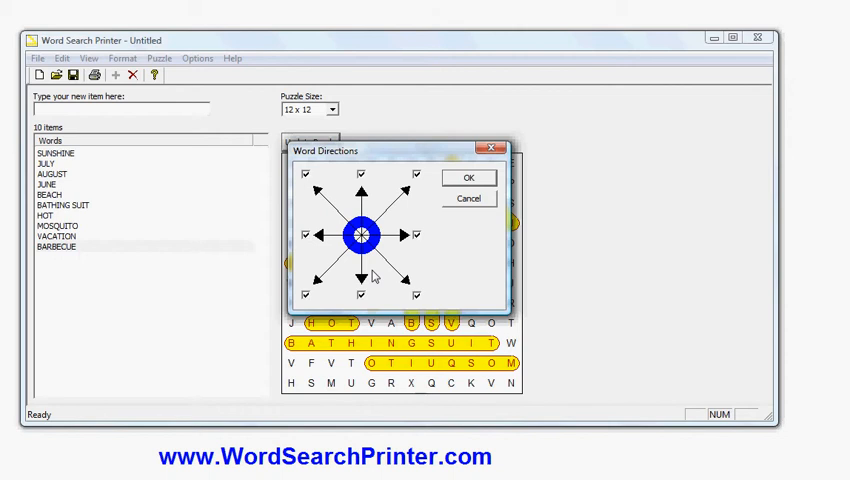
mouse_move(362, 292)
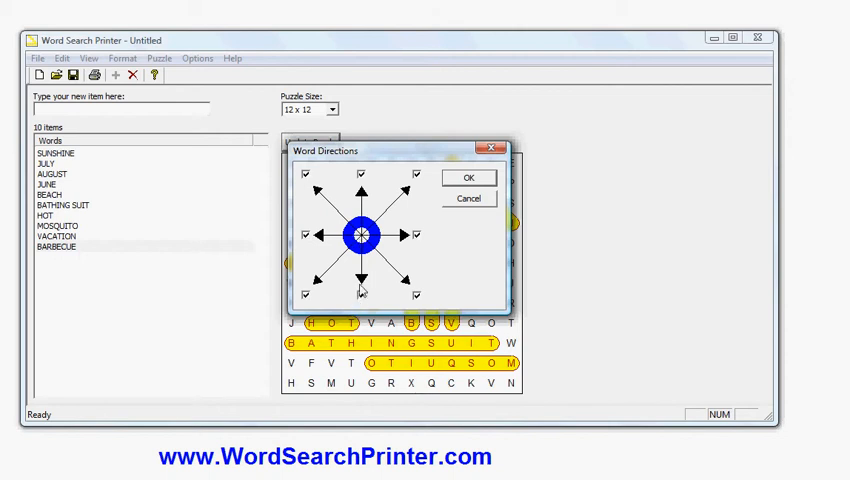
mouse_move(440, 224)
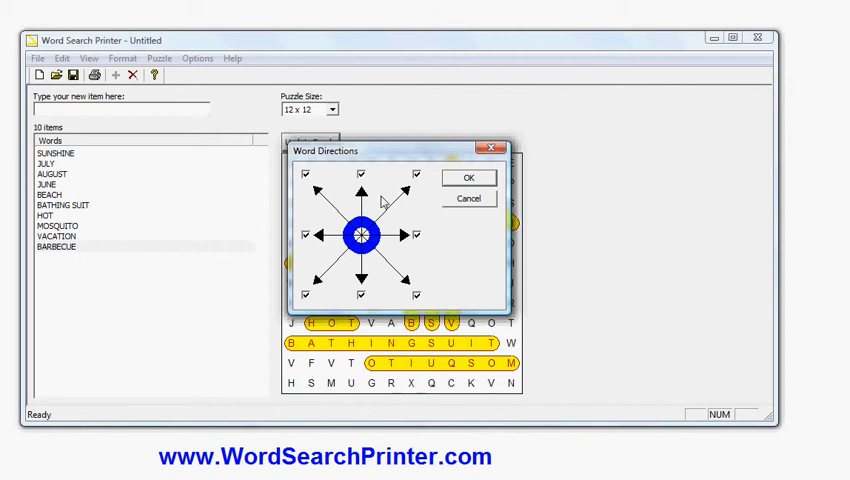
mouse_move(378, 246)
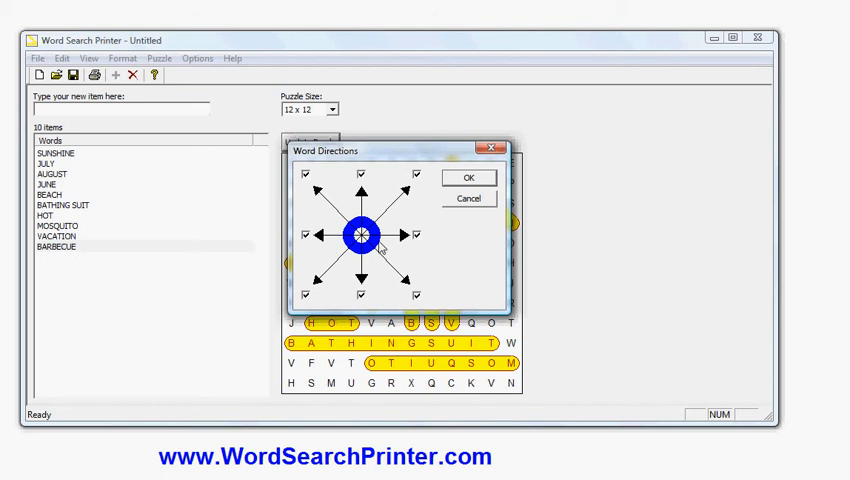
mouse_move(348, 200)
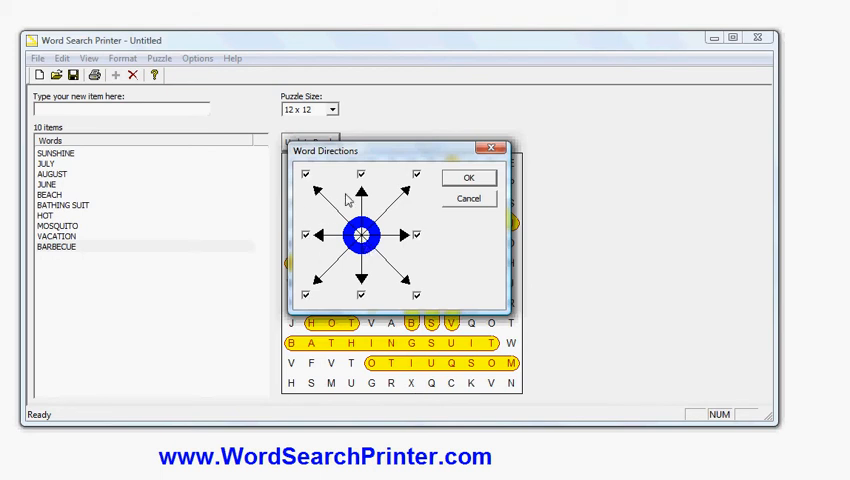
mouse_move(336, 252)
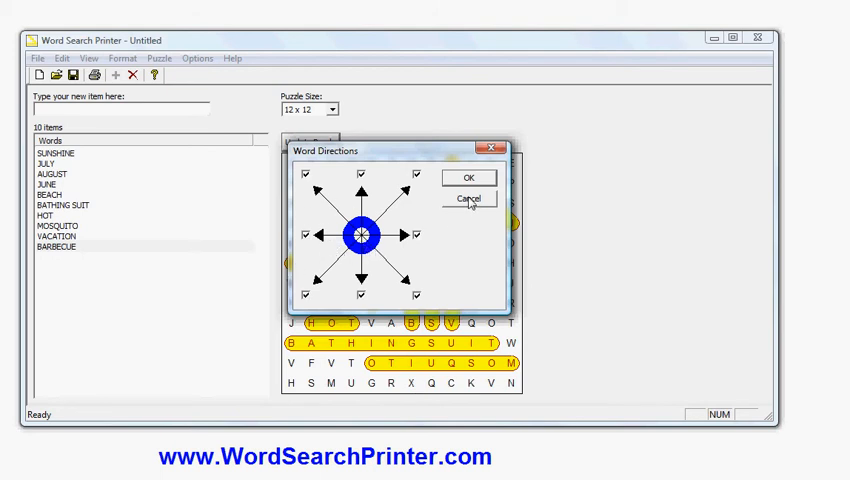
left_click(468, 176)
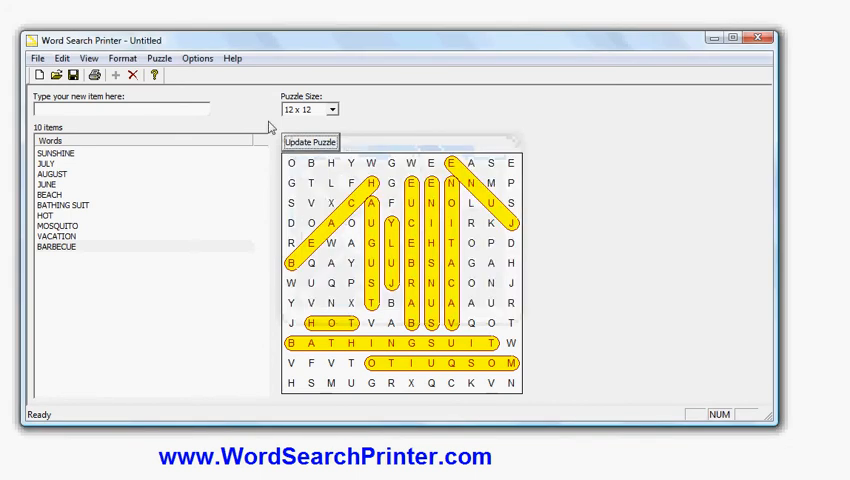
In the shape editor, block out stepped cells in all four corners for a rounded sun-like outline
left_click(160, 58)
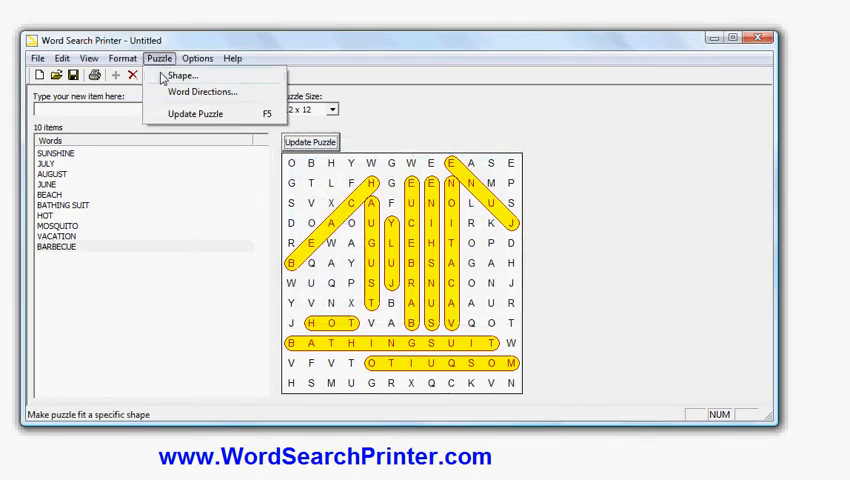
left_click(184, 76)
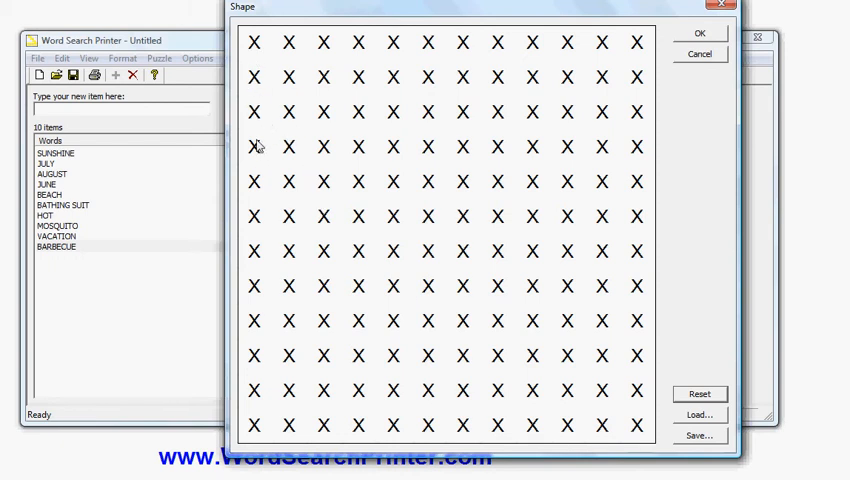
left_click_drag(254, 76, 254, 148)
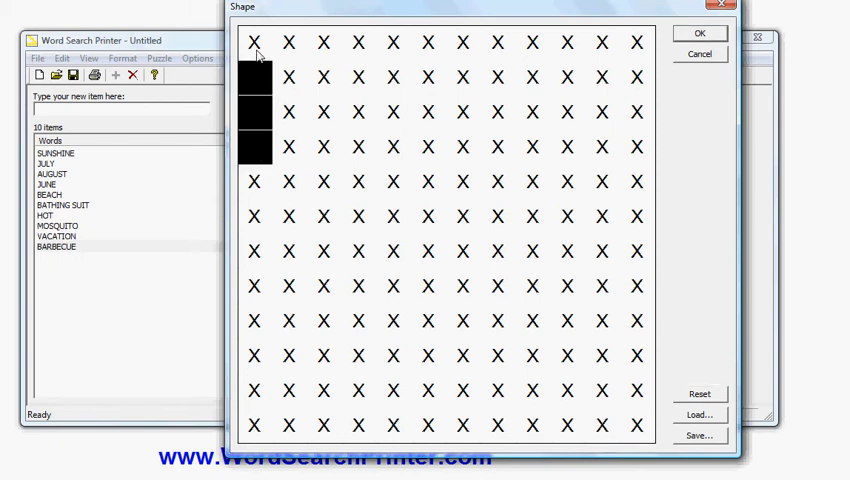
left_click(324, 42)
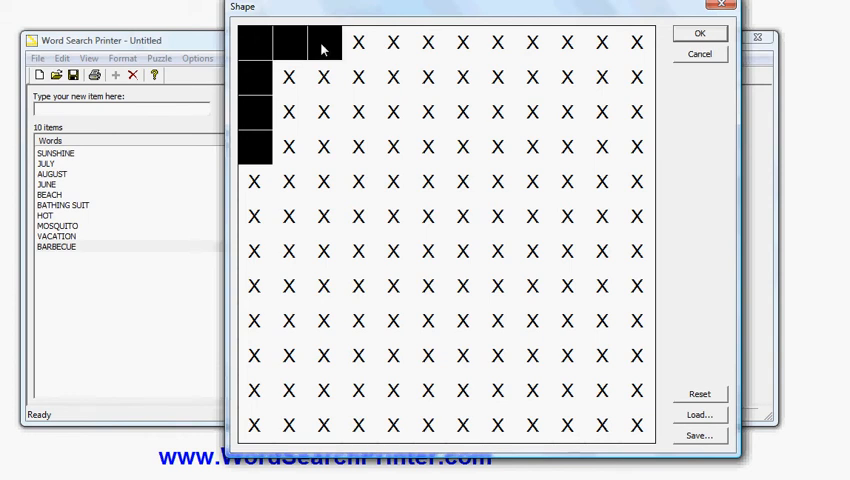
left_click(392, 42)
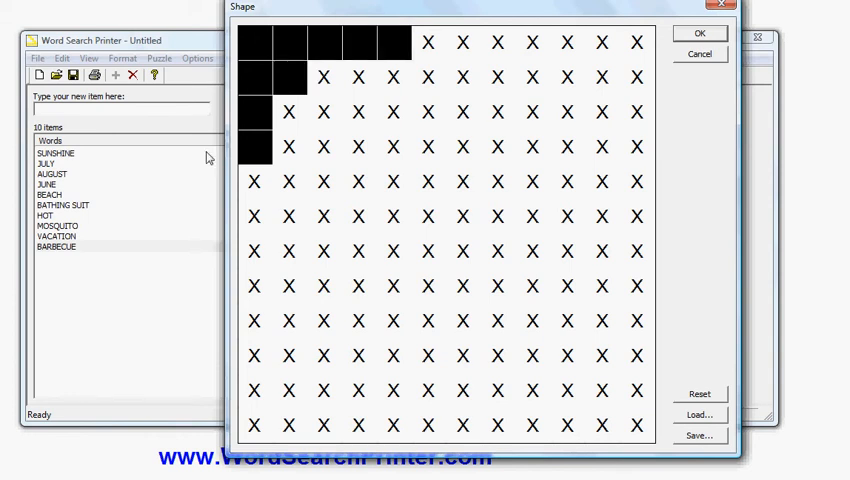
left_click(254, 320)
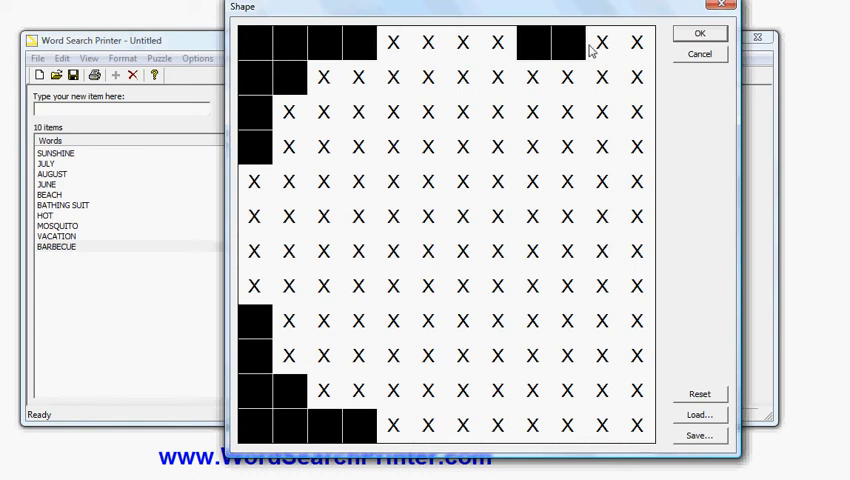
left_click(602, 42)
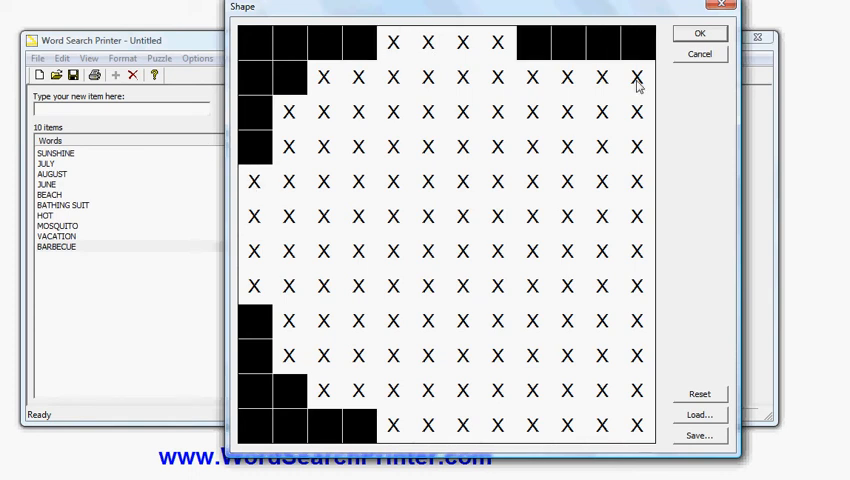
left_click(636, 76)
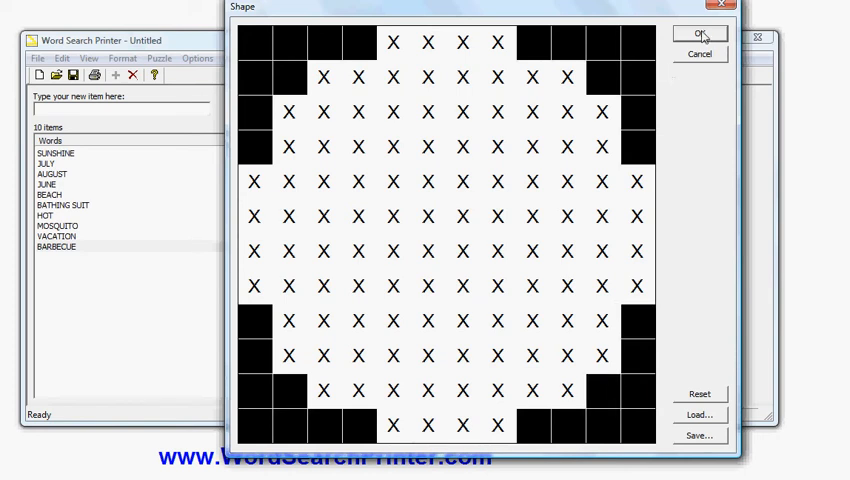
Accept the rounded shape and regenerate the puzzle layout three times inside it
left_click(696, 32)
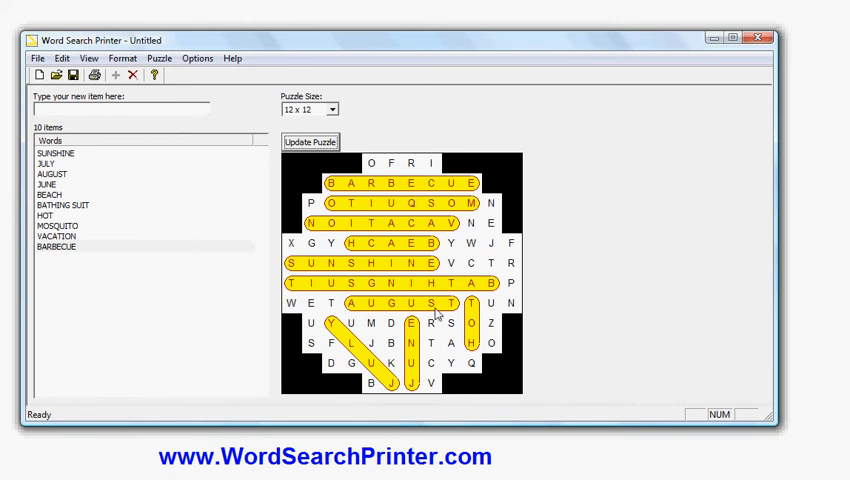
left_click(310, 140)
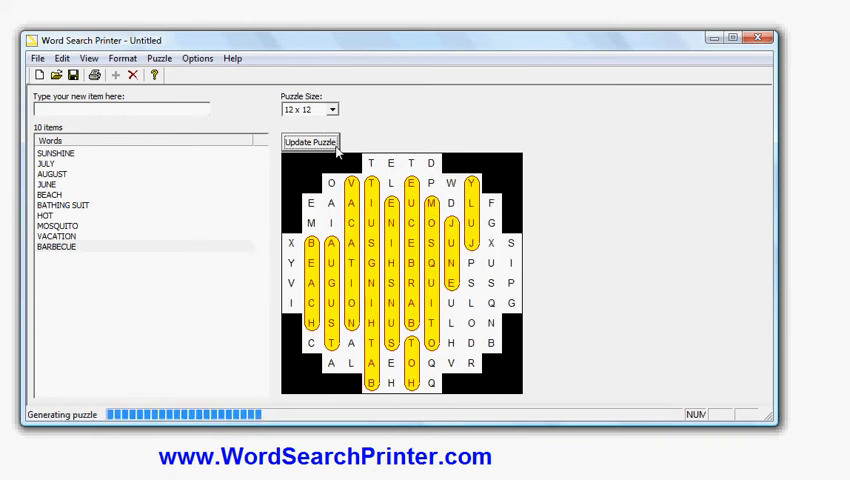
left_click(310, 140)
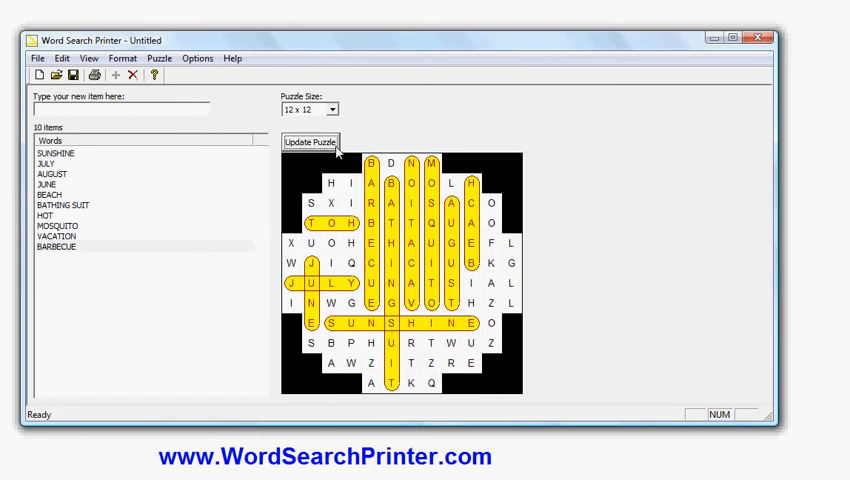
left_click(312, 140)
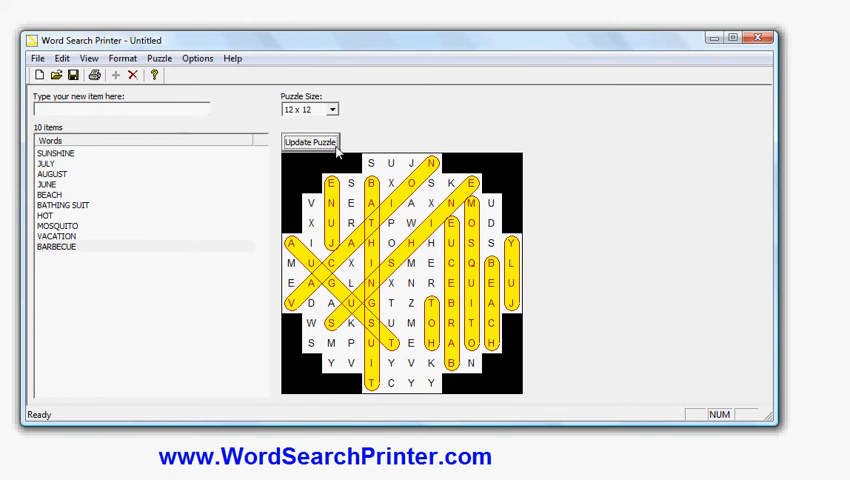
mouse_move(186, 140)
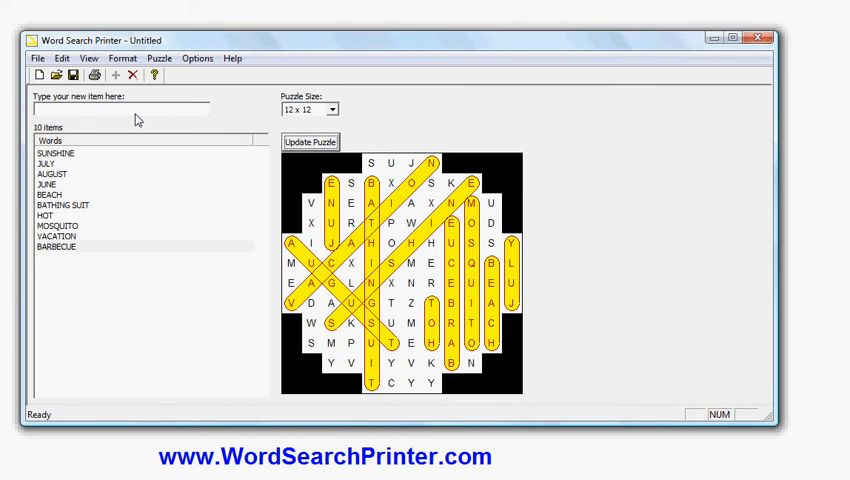
mouse_move(100, 88)
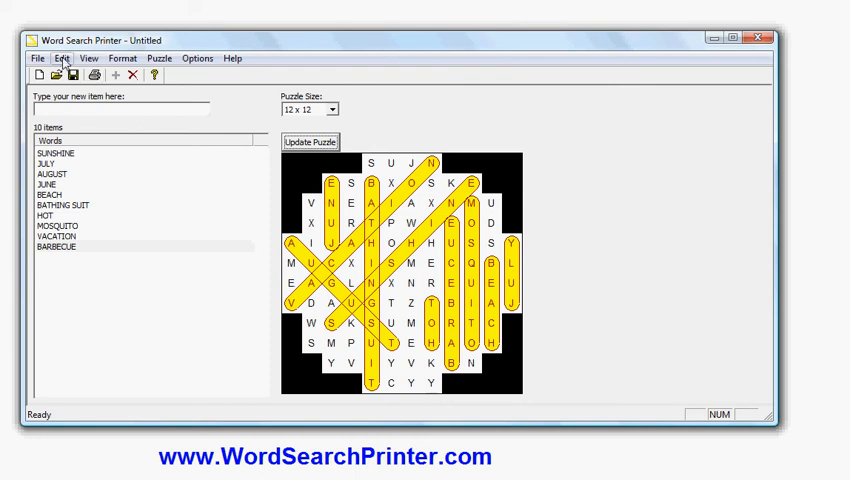
Review the Edit menu's item and Copy commands, glance at the Puzzle menu, and return to Edit
left_click(60, 58)
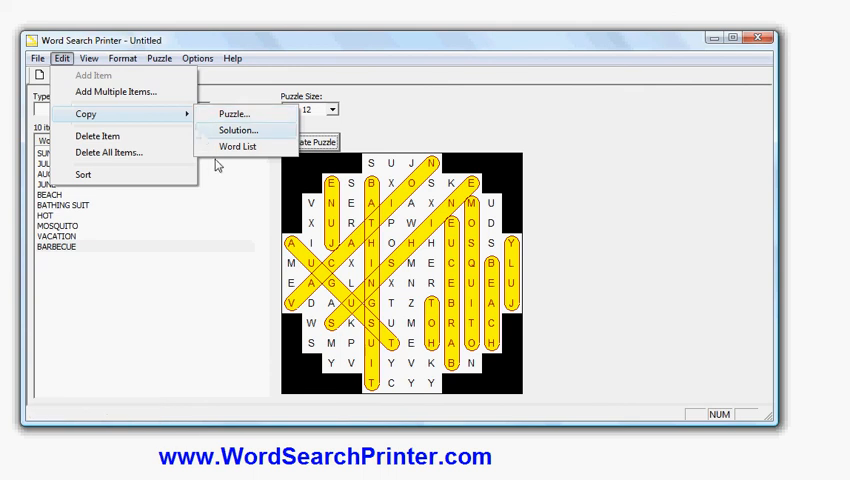
mouse_move(214, 220)
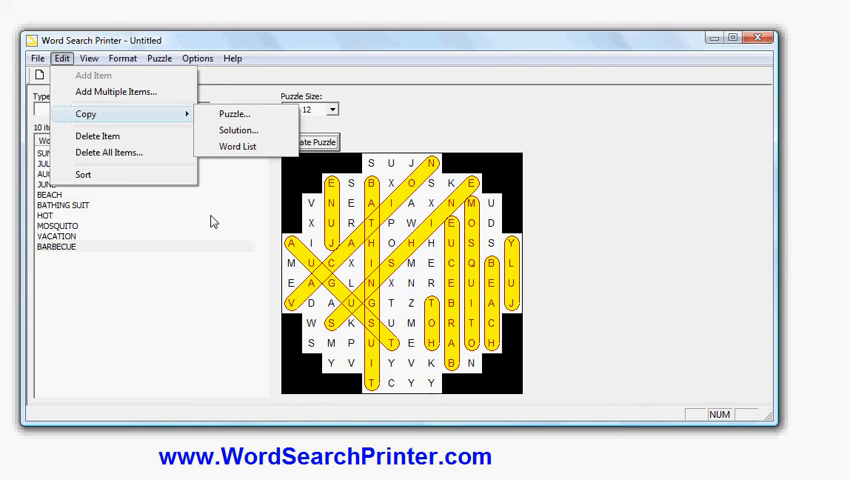
left_click(160, 58)
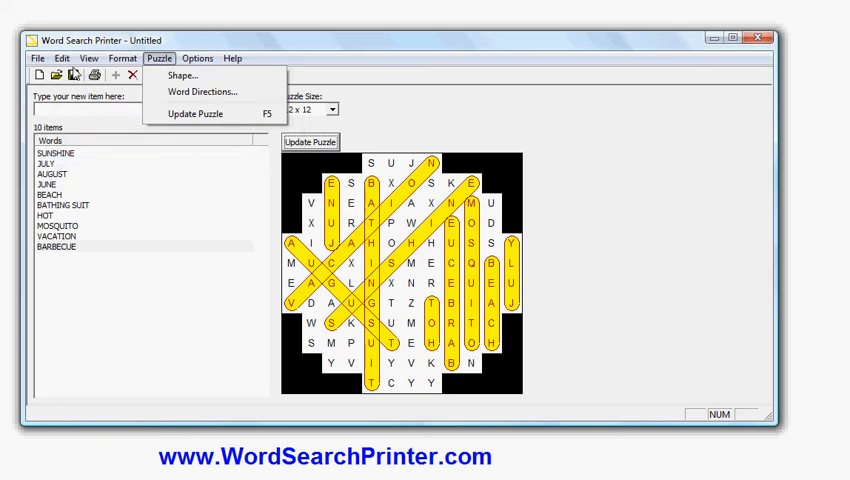
left_click(62, 58)
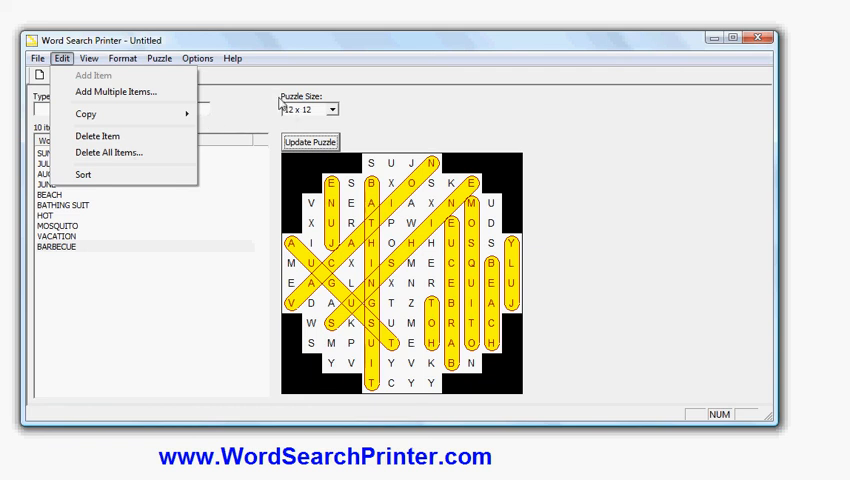
Look over the File menu commands and close it without changes
left_click(36, 58)
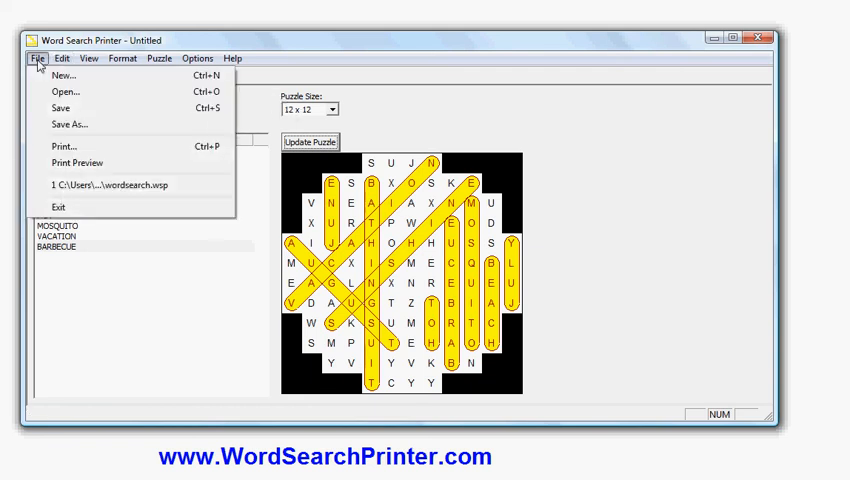
mouse_move(64, 92)
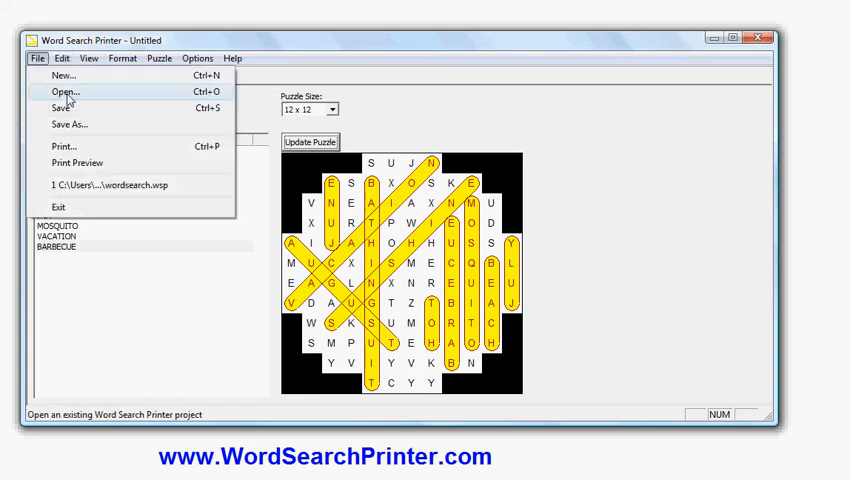
left_click(64, 92)
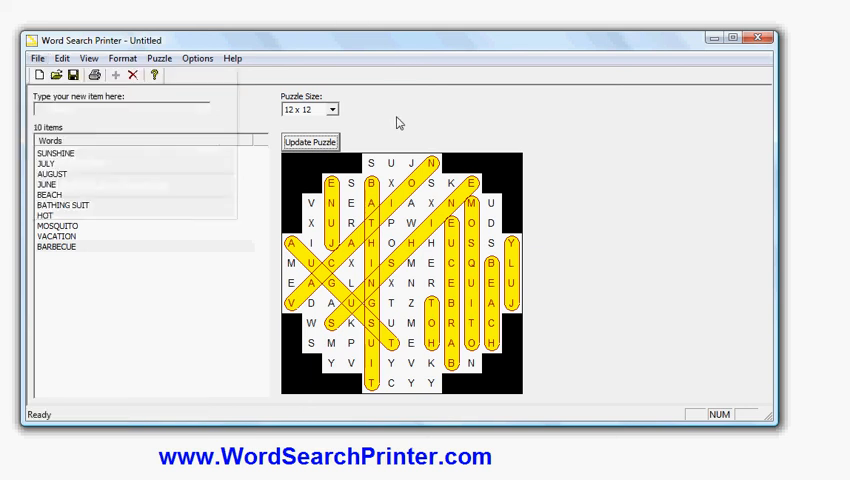